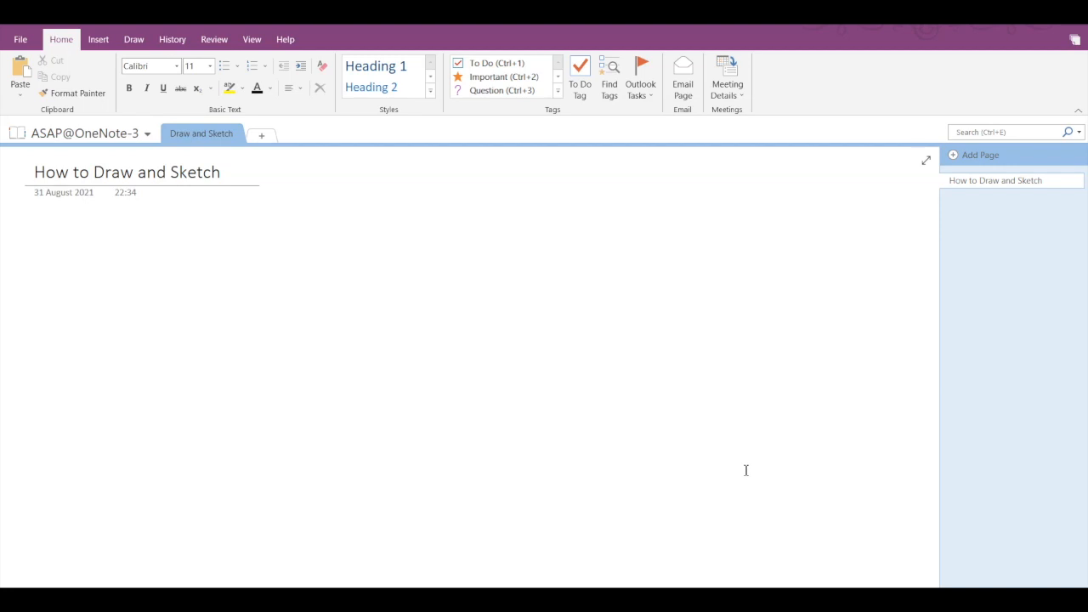
Place the cursor on the blank How to Draw and Sketch page and switch to the Draw tab.
{"action": "left_click", "coordinate": [36, 234]}
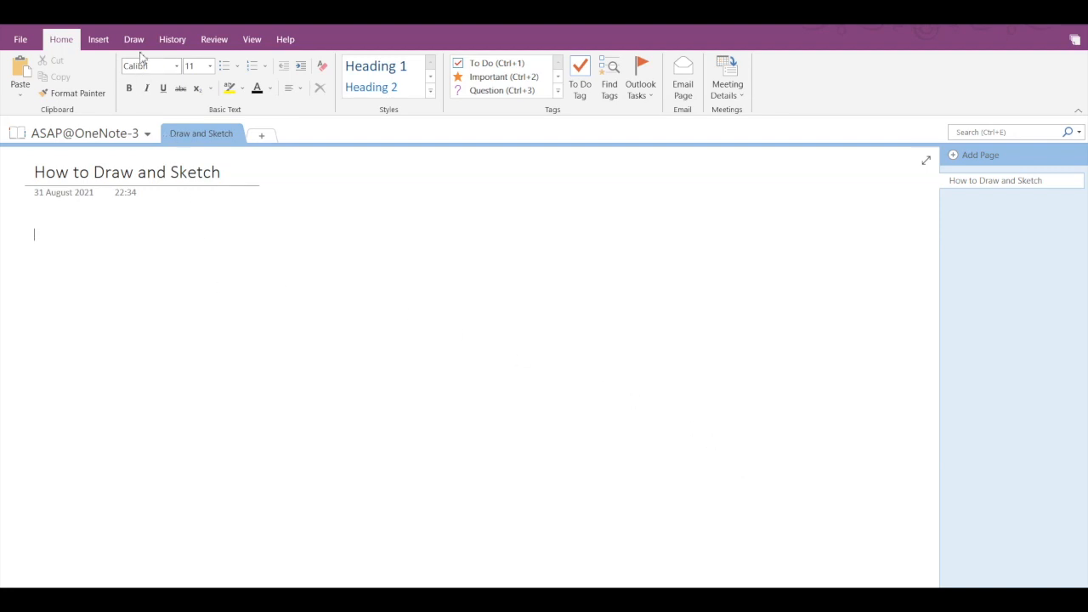
{"action": "left_click", "coordinate": [134, 39]}
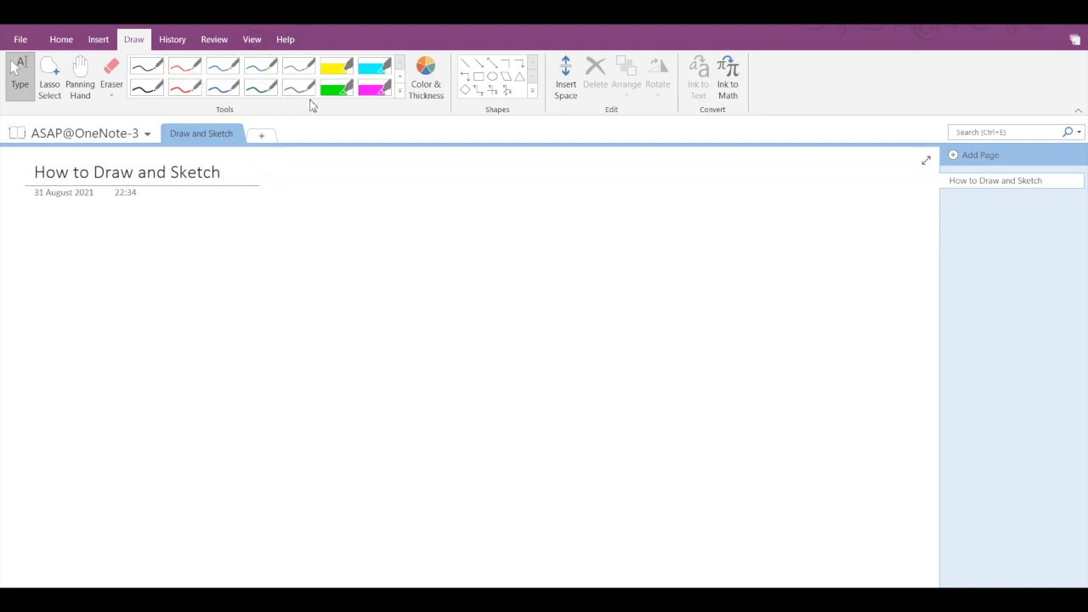
{"action": "mouse_move", "coordinate": [309, 107]}
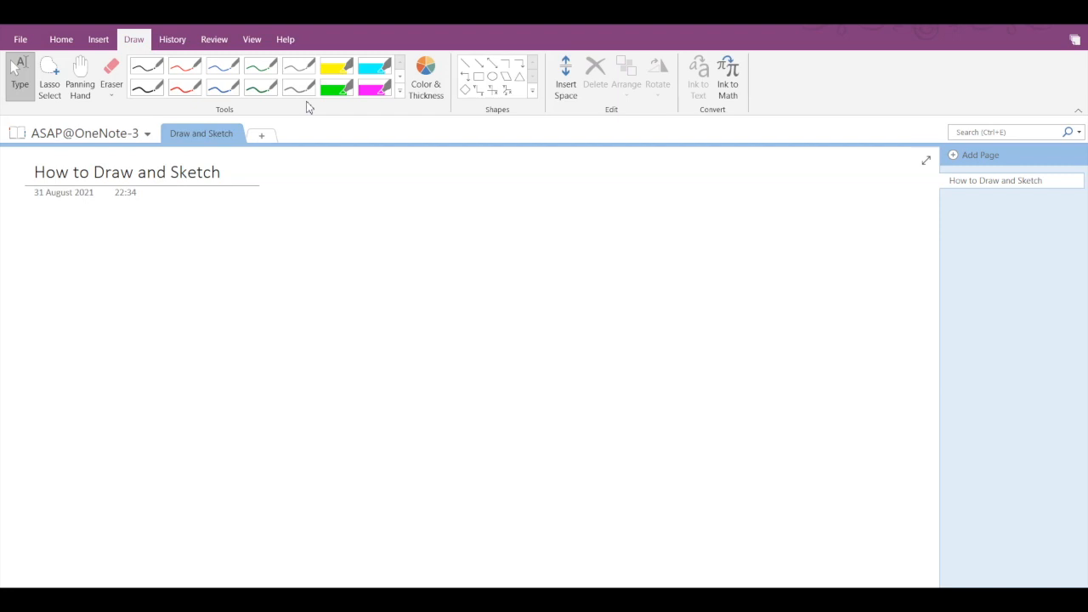
{"action": "left_click", "coordinate": [34, 235]}
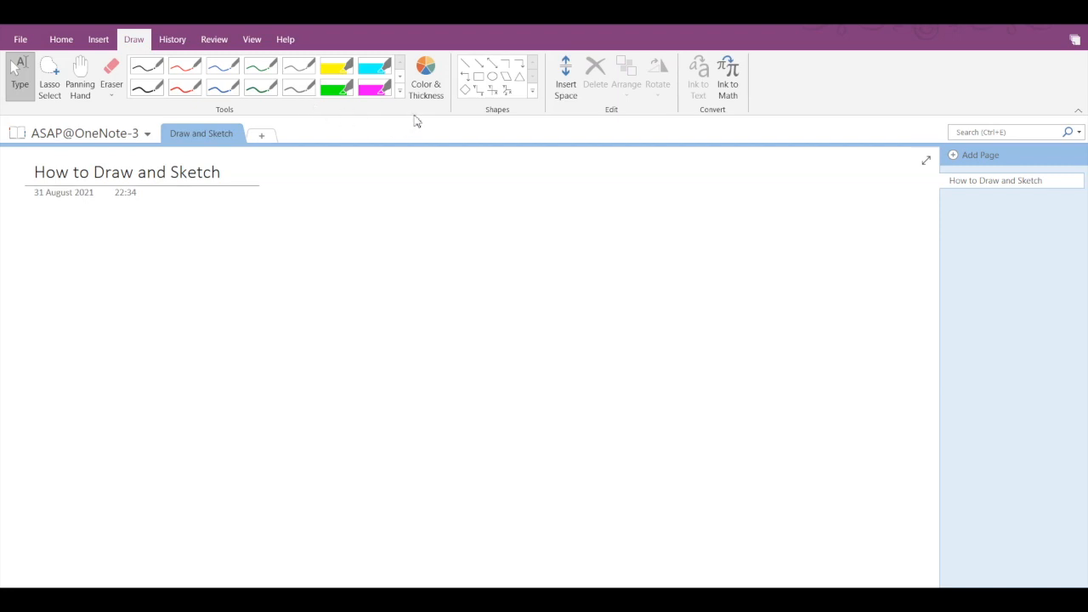
{"action": "mouse_move", "coordinate": [425, 68]}
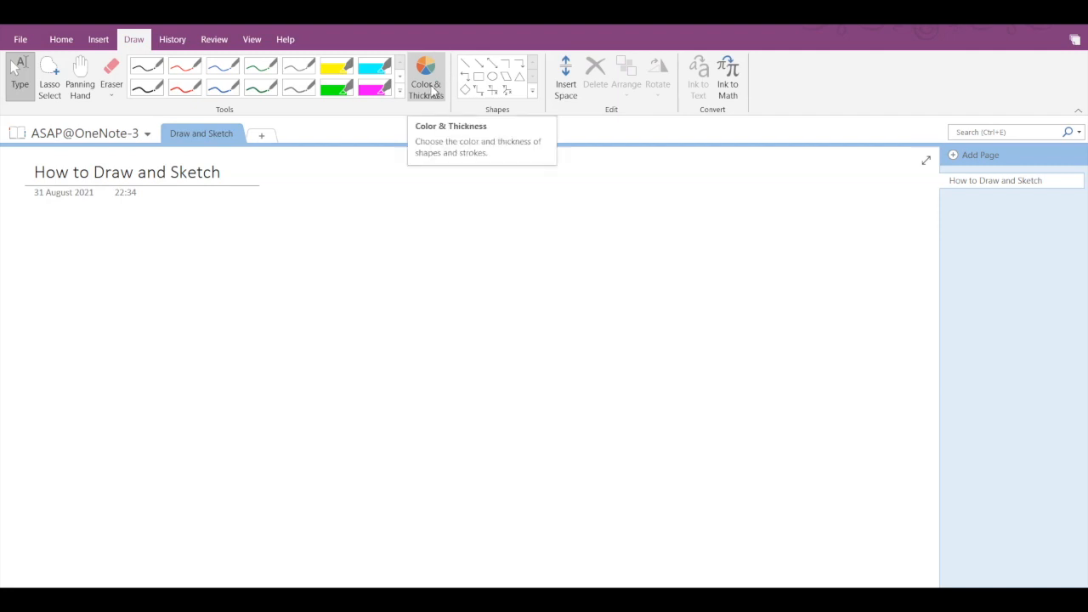
Choose a thicker pen with dark red ink in Color & Thickness and confirm.
{"action": "left_click", "coordinate": [425, 72]}
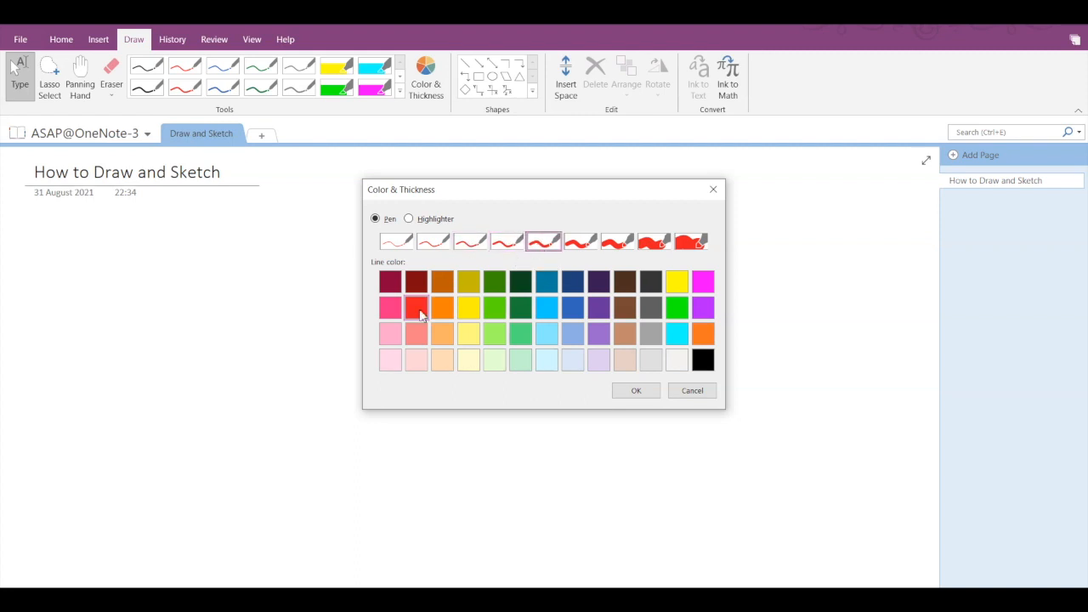
{"action": "mouse_move", "coordinate": [428, 322]}
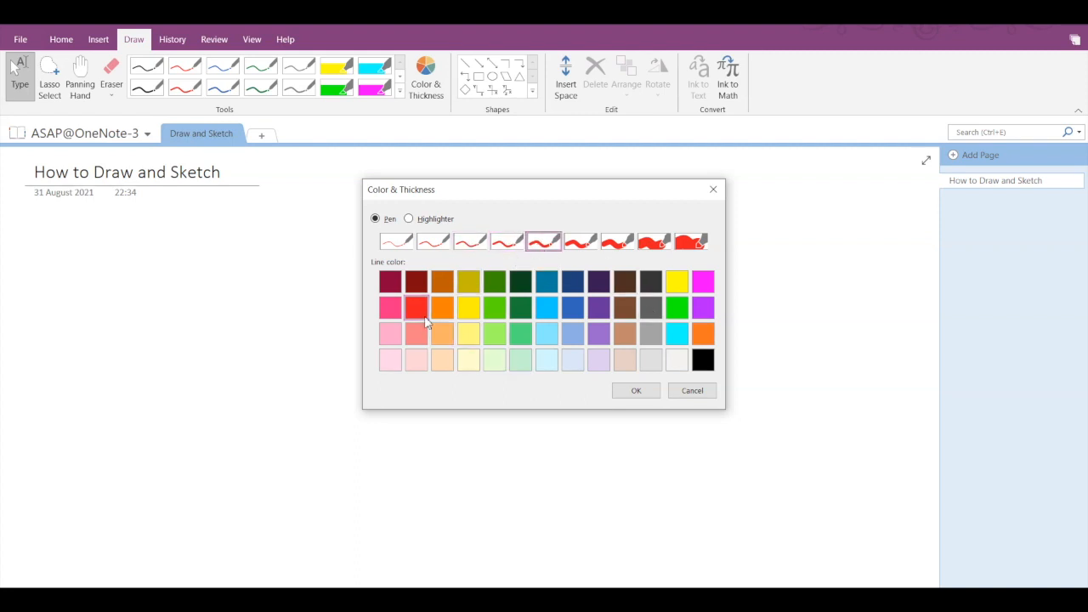
{"action": "mouse_move", "coordinate": [416, 281]}
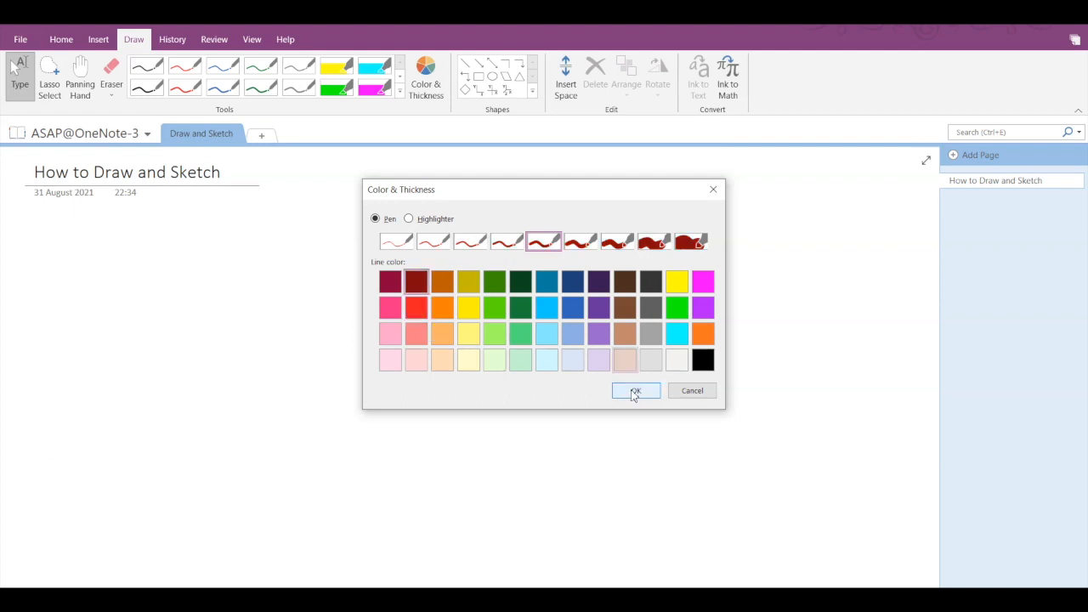
{"action": "left_click", "coordinate": [635, 391]}
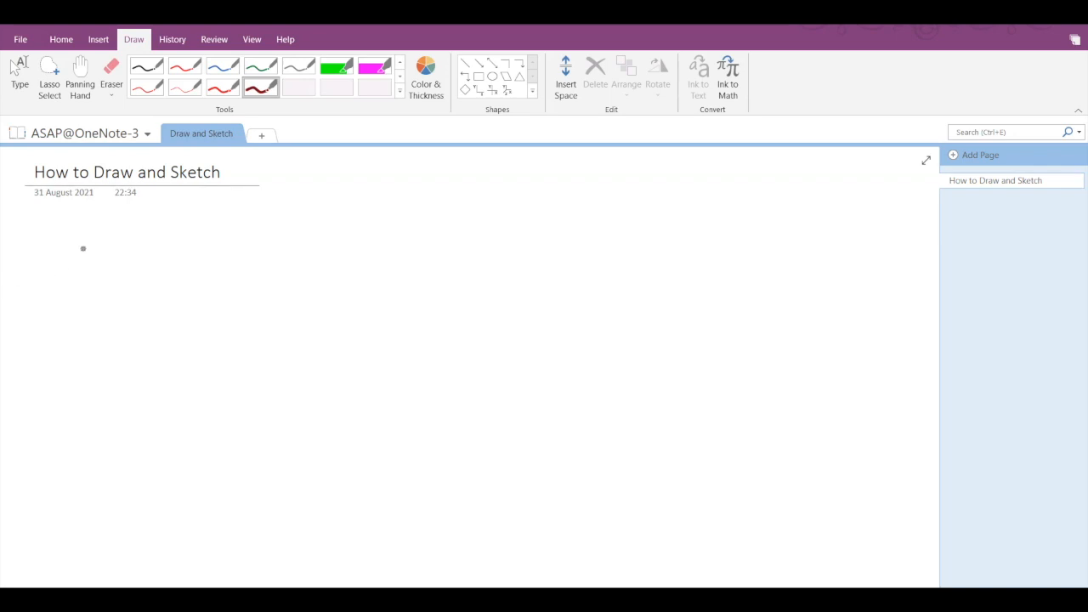
Handwrite 'ASAP' in dark red below the page title, then pick the Eraser.
{"action": "left_click_drag", "start_coordinate": [64, 285], "coordinate": [98, 234]}
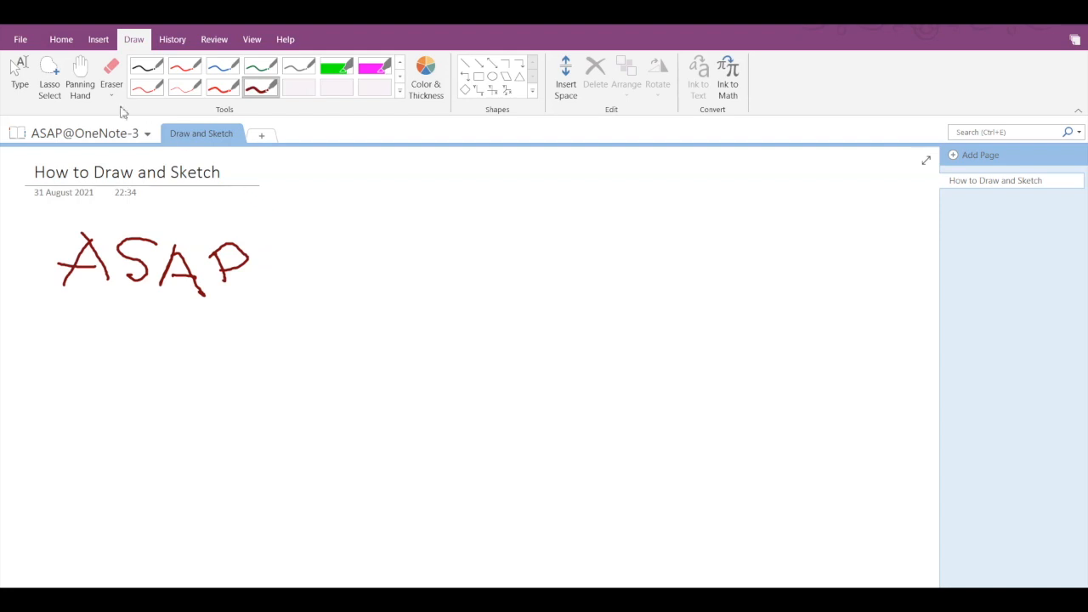
{"action": "left_click", "coordinate": [111, 72]}
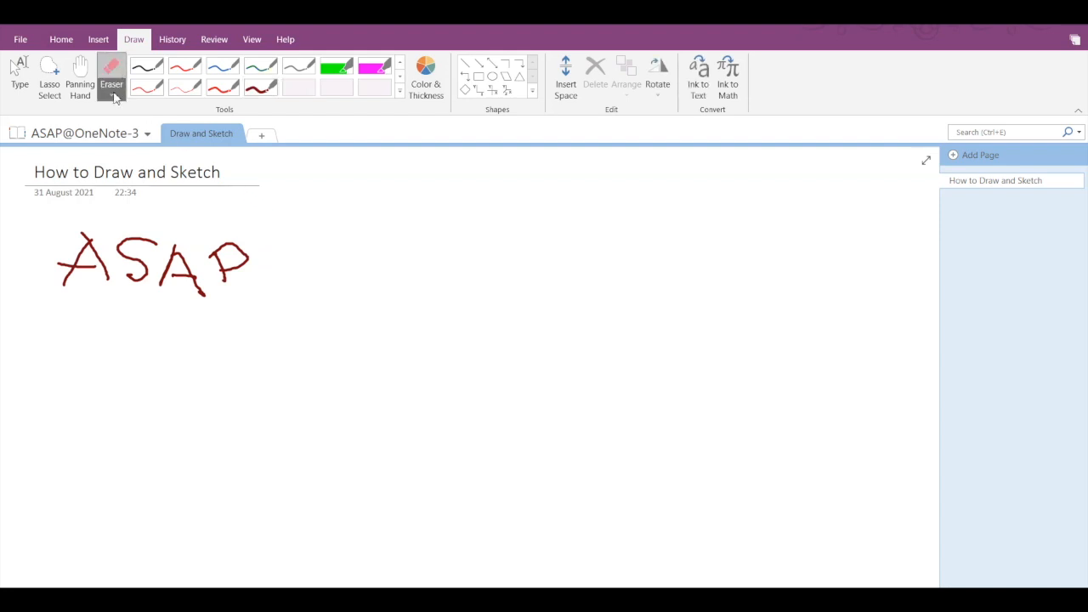
Set the eraser to Large Eraser.
{"action": "left_click", "coordinate": [110, 72]}
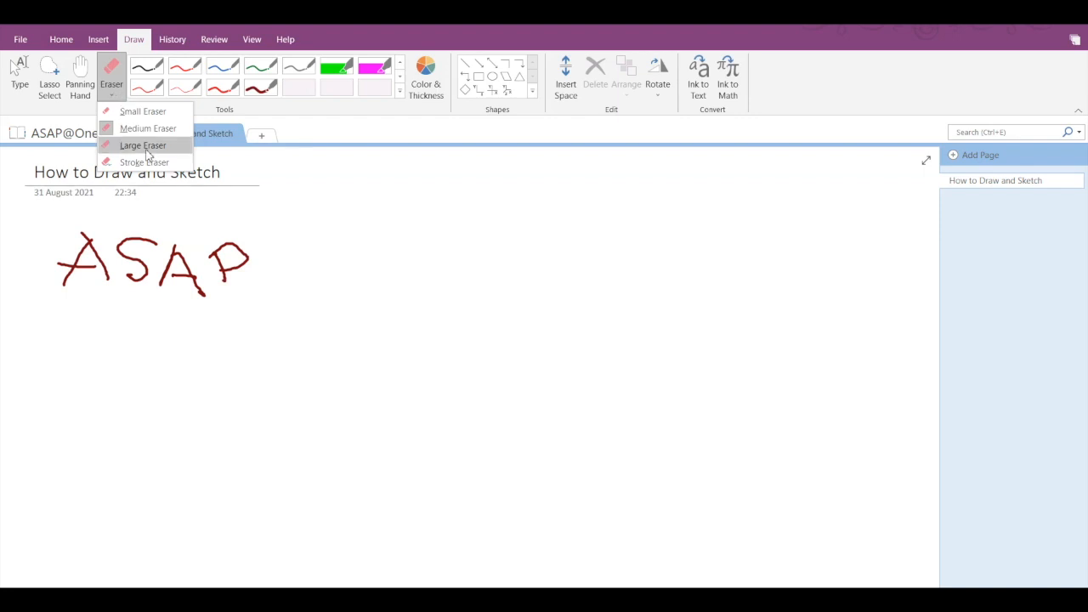
{"action": "left_click", "coordinate": [142, 145]}
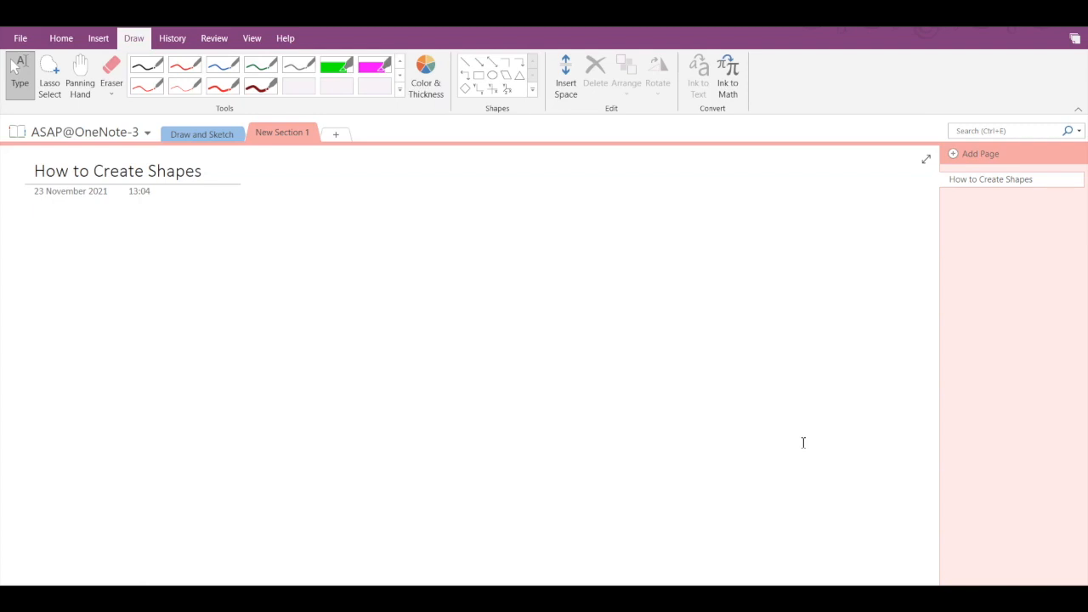
Expand the Shapes gallery on the blank How to Create Shapes page.
{"action": "left_click", "coordinate": [34, 233]}
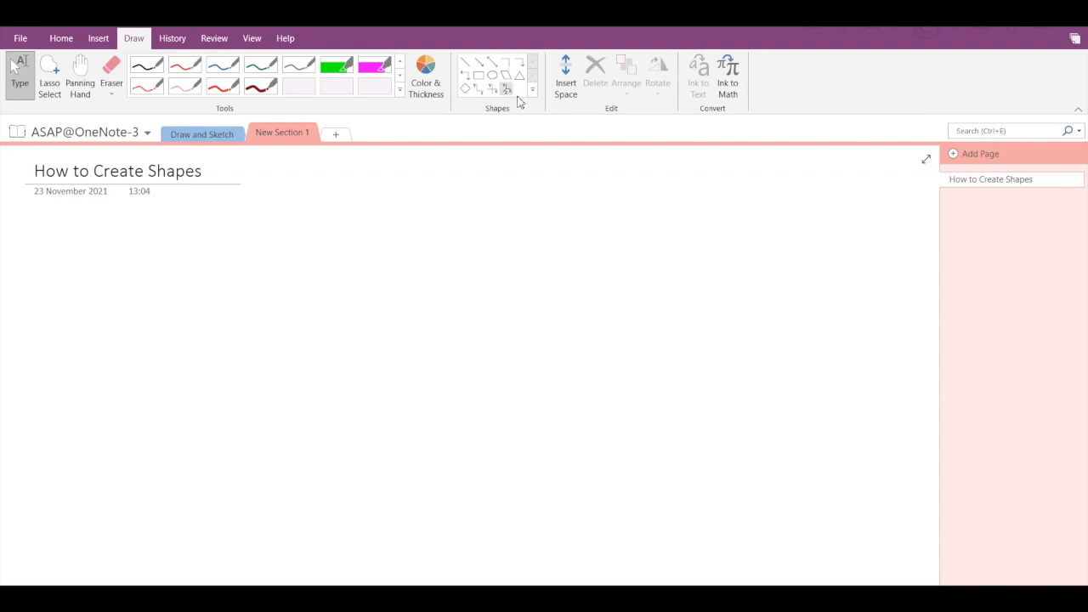
{"action": "left_click", "coordinate": [533, 90]}
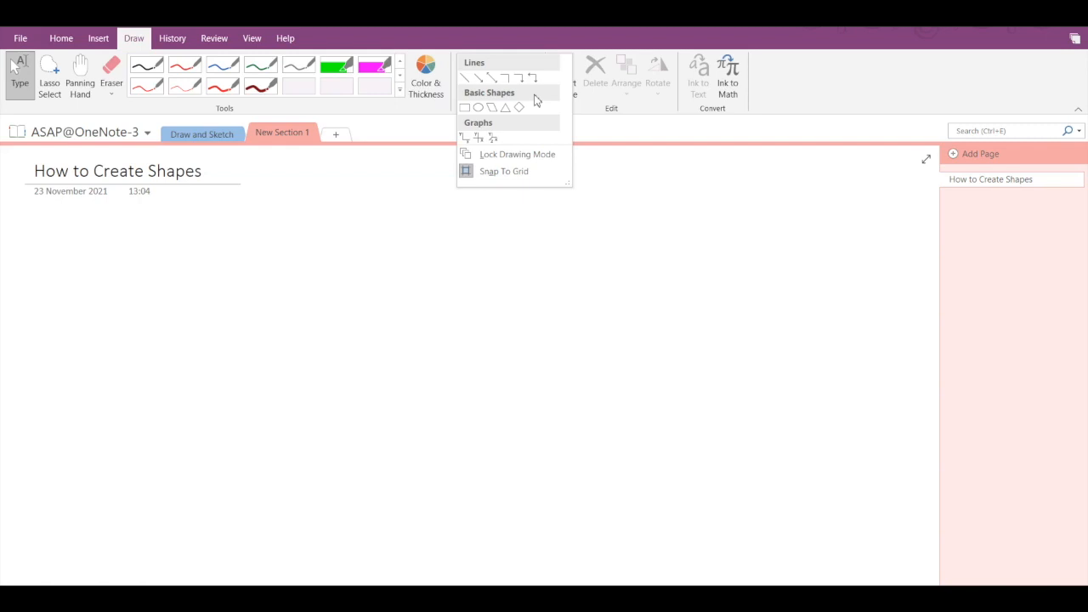
{"action": "mouse_move", "coordinate": [480, 107]}
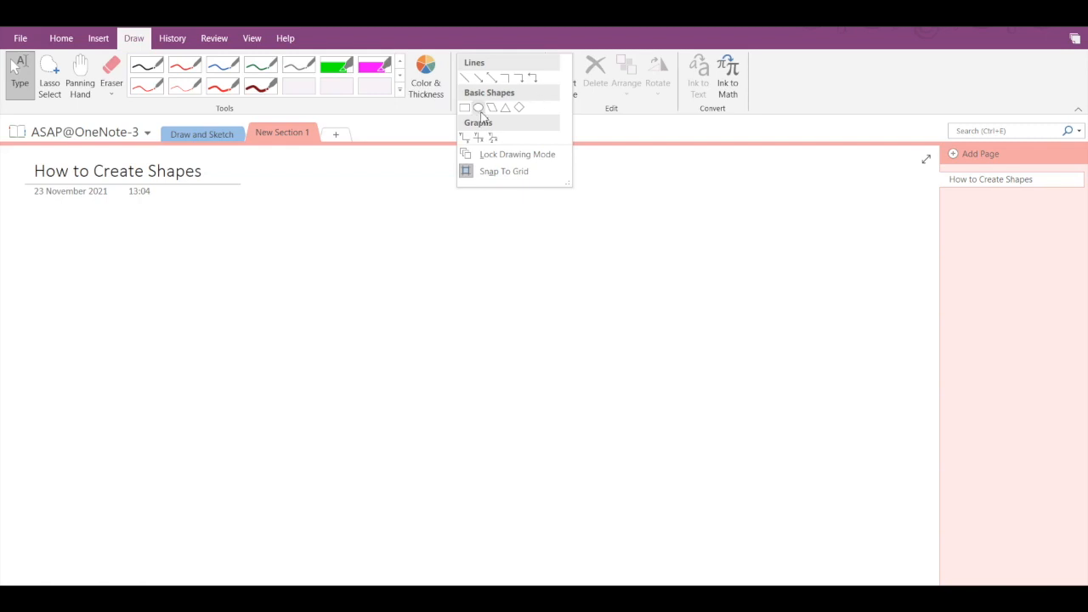
Draw an oval from Basic Shapes below the page title and select it.
{"action": "left_click", "coordinate": [479, 107]}
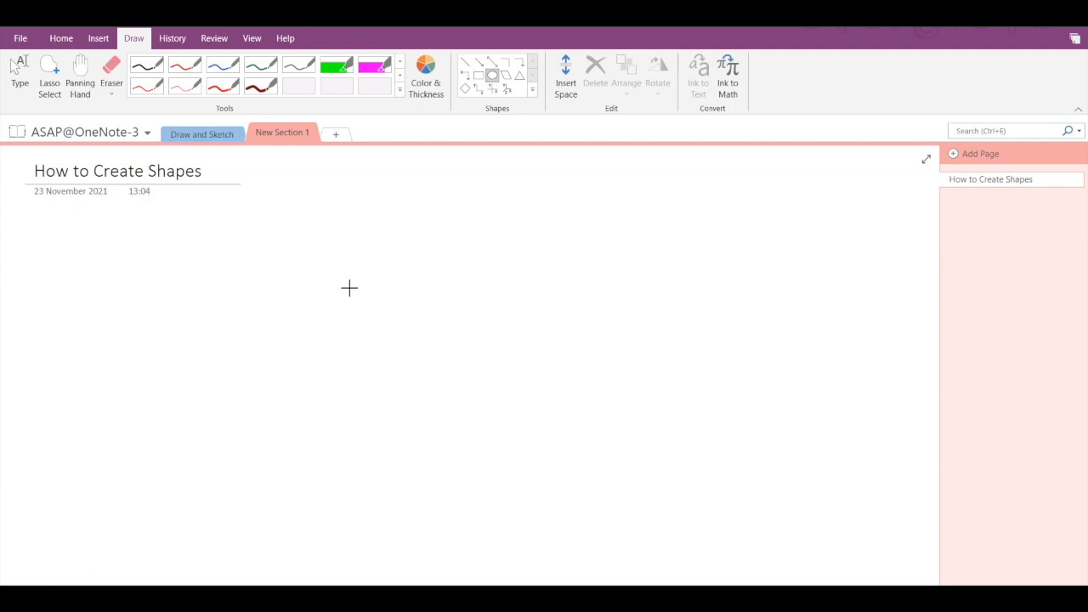
{"action": "mouse_move", "coordinate": [338, 278]}
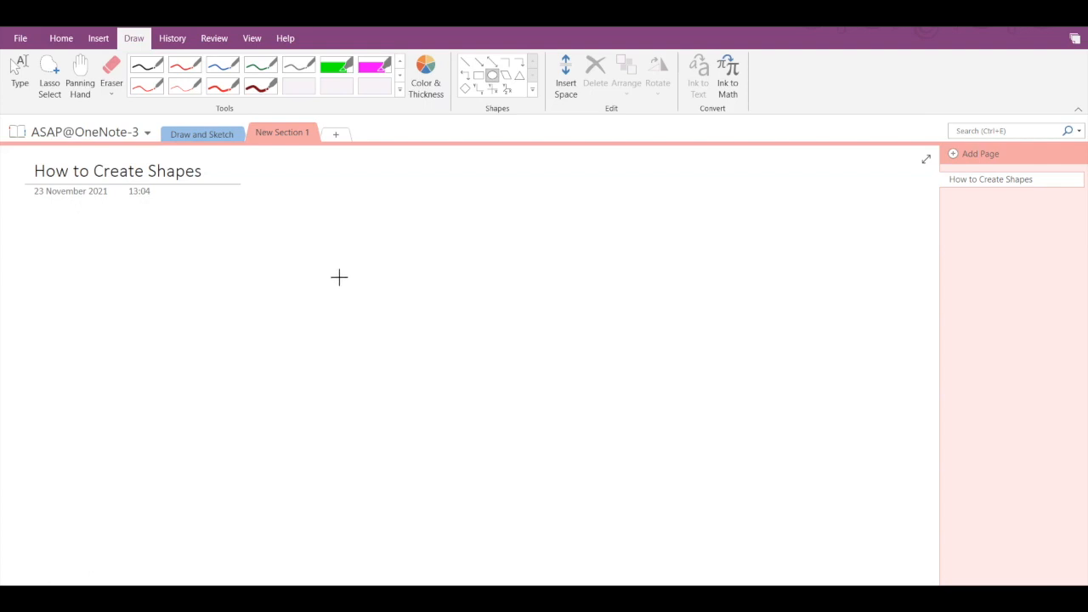
{"action": "left_click_drag", "start_coordinate": [187, 246], "coordinate": [273, 313]}
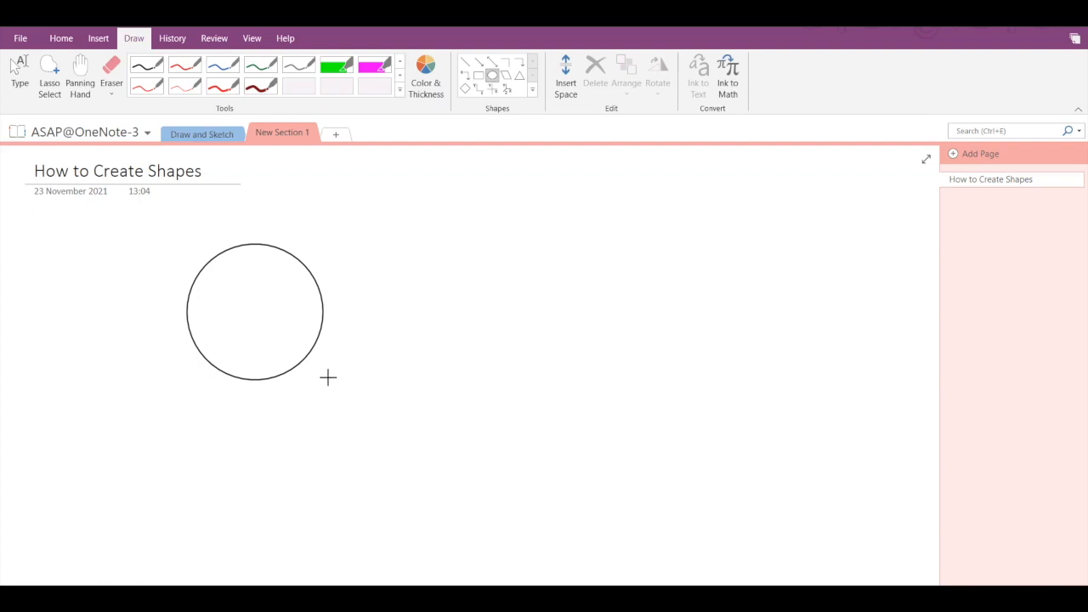
{"action": "mouse_move", "coordinate": [333, 388]}
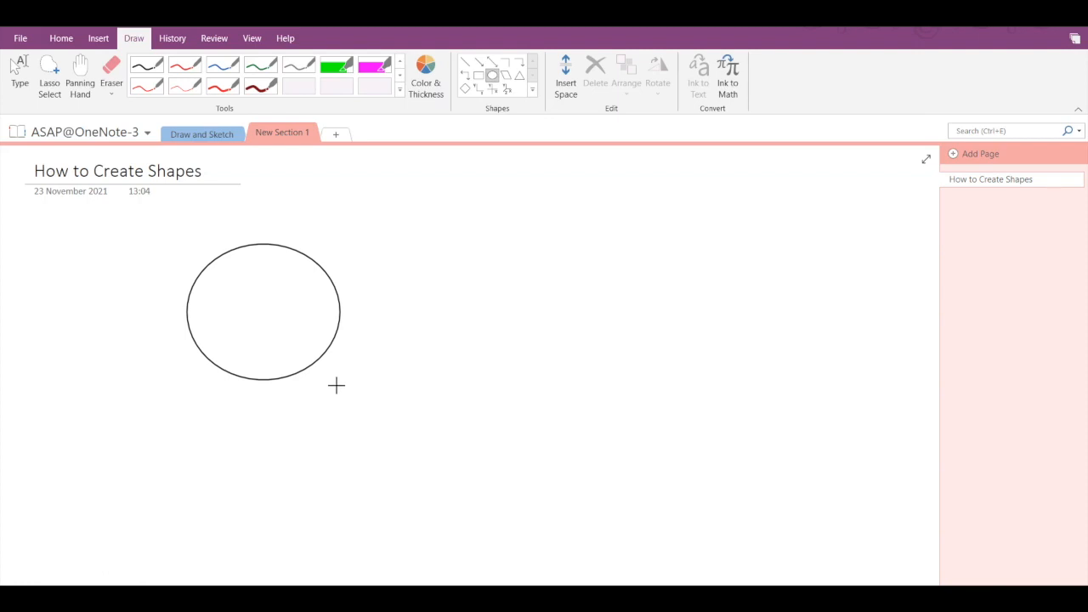
{"action": "left_click", "coordinate": [261, 312]}
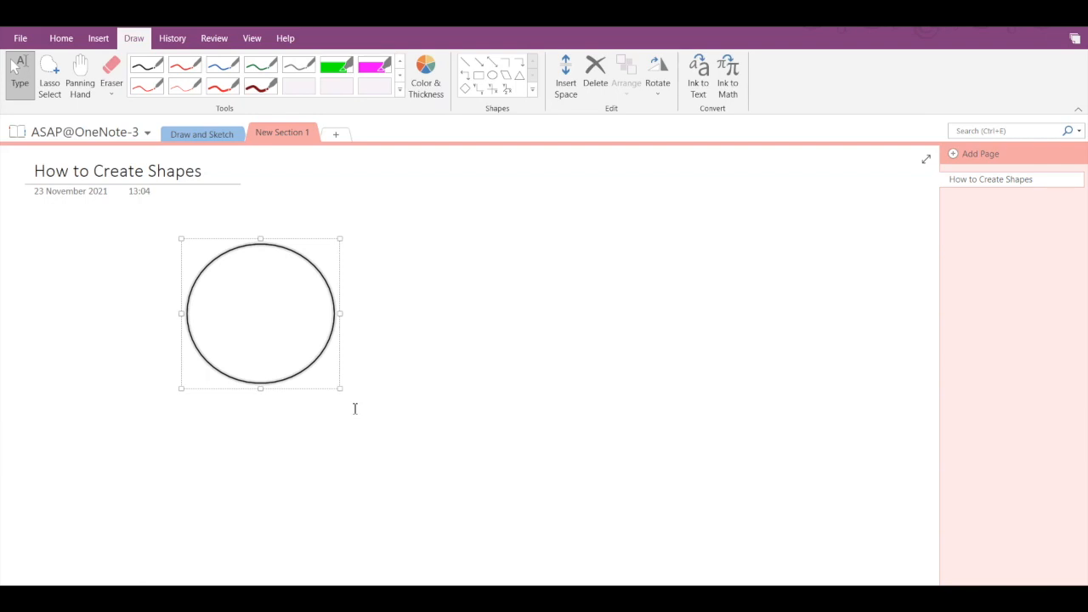
{"action": "mouse_move", "coordinate": [267, 311]}
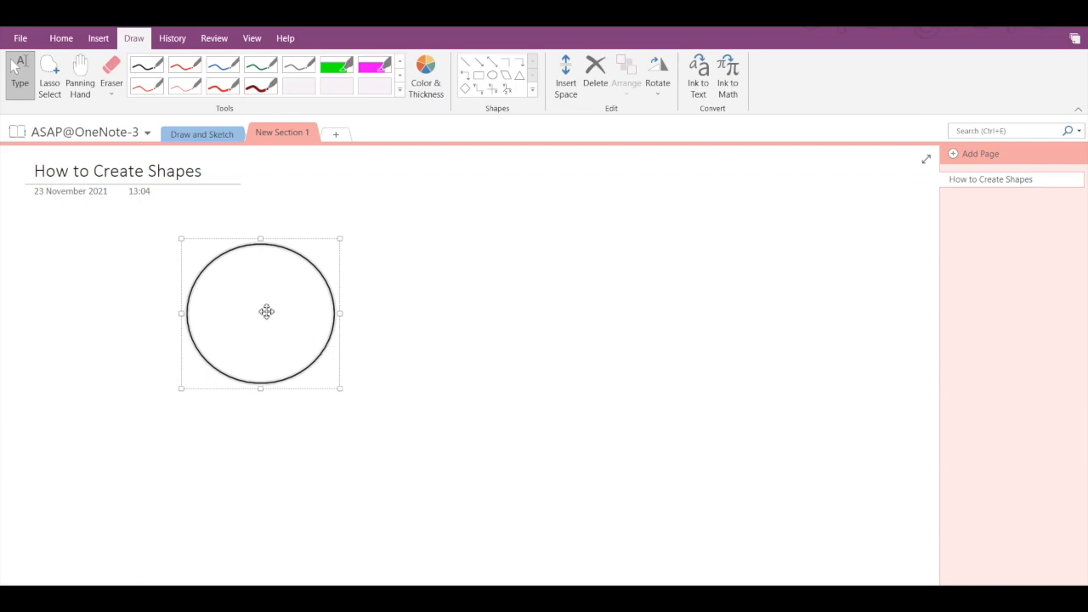
{"action": "mouse_move", "coordinate": [320, 360]}
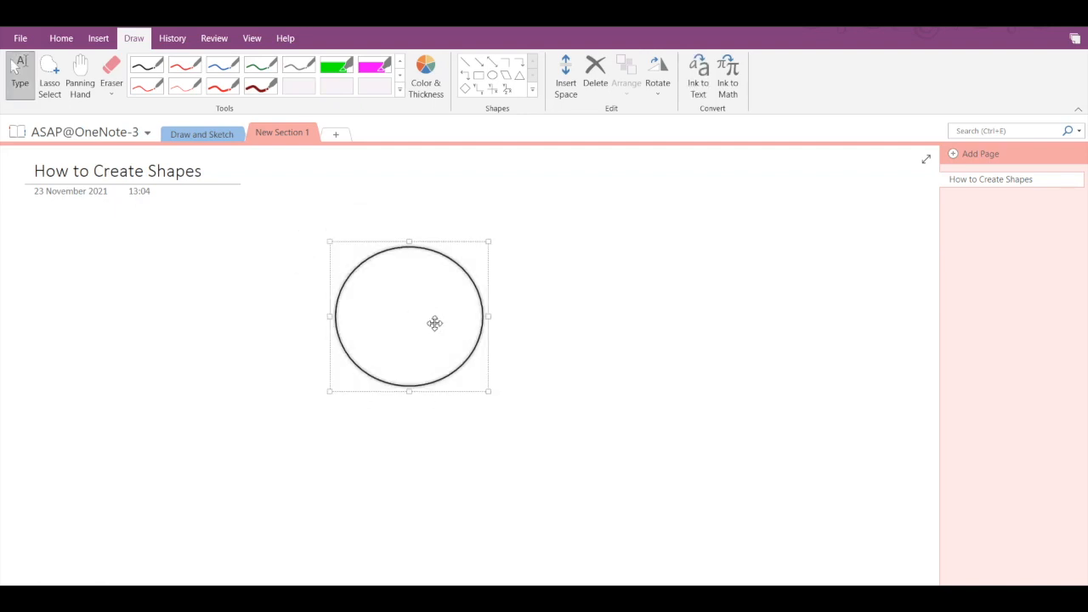
{"action": "mouse_move", "coordinate": [485, 242]}
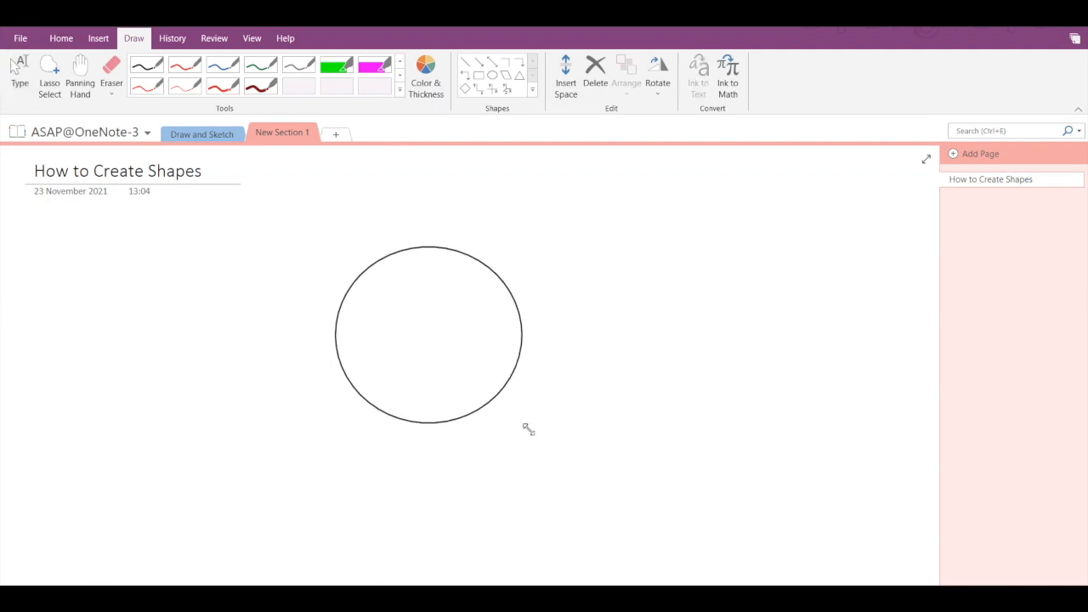
Reselect the oval after moving it right and resizing it.
{"action": "left_click", "coordinate": [429, 334]}
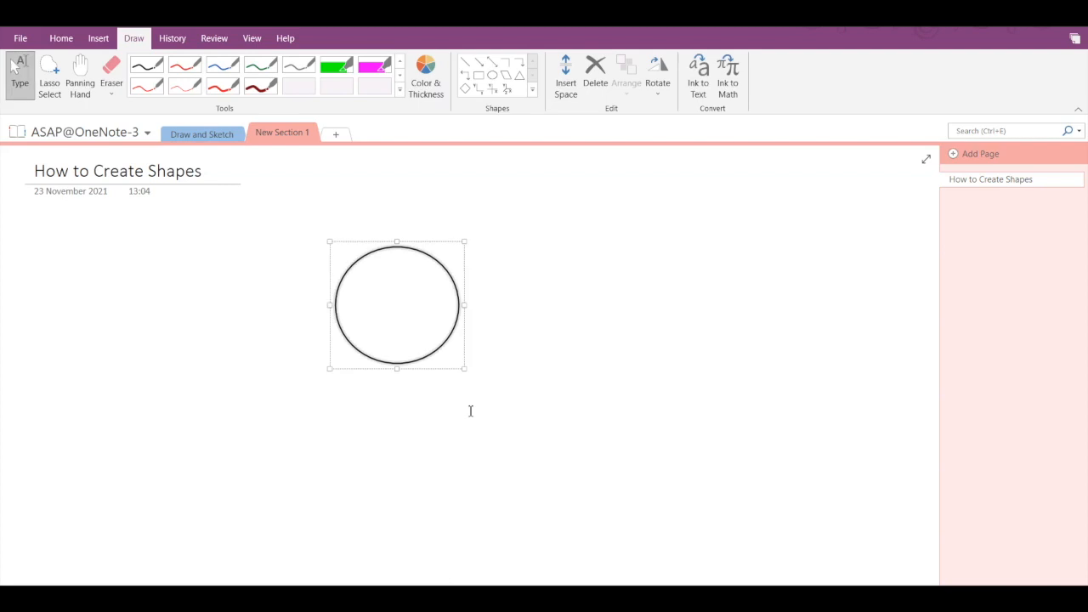
{"action": "mouse_move", "coordinate": [463, 370]}
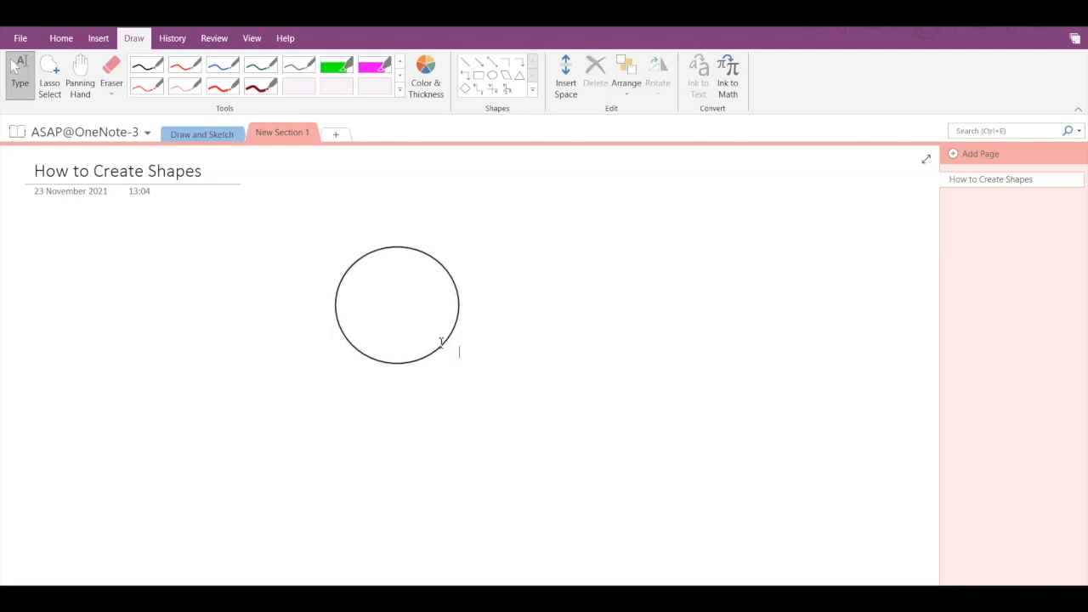
Select the oval and delete it via the mini toolbar.
{"action": "left_click", "coordinate": [397, 304]}
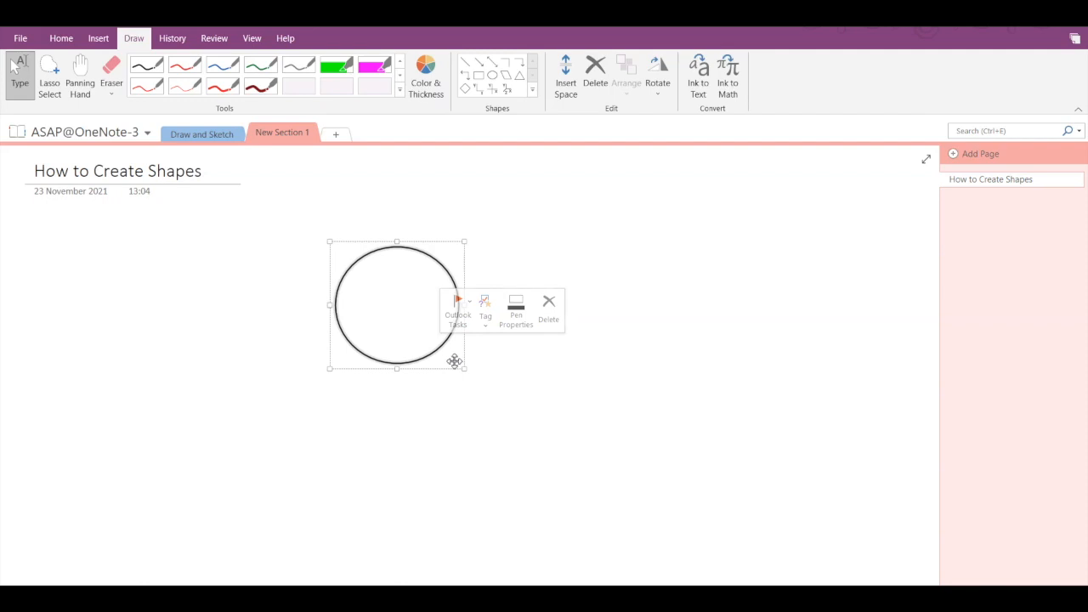
{"action": "left_click", "coordinate": [549, 304]}
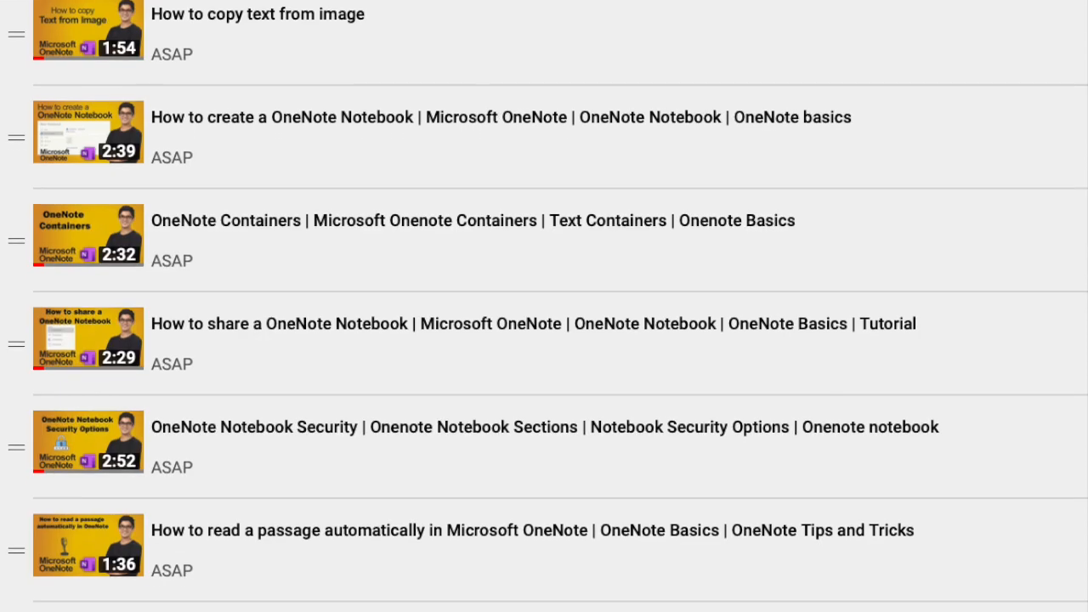
{"action": "scroll", "scroll_direction": "down", "scroll_amount": 3}
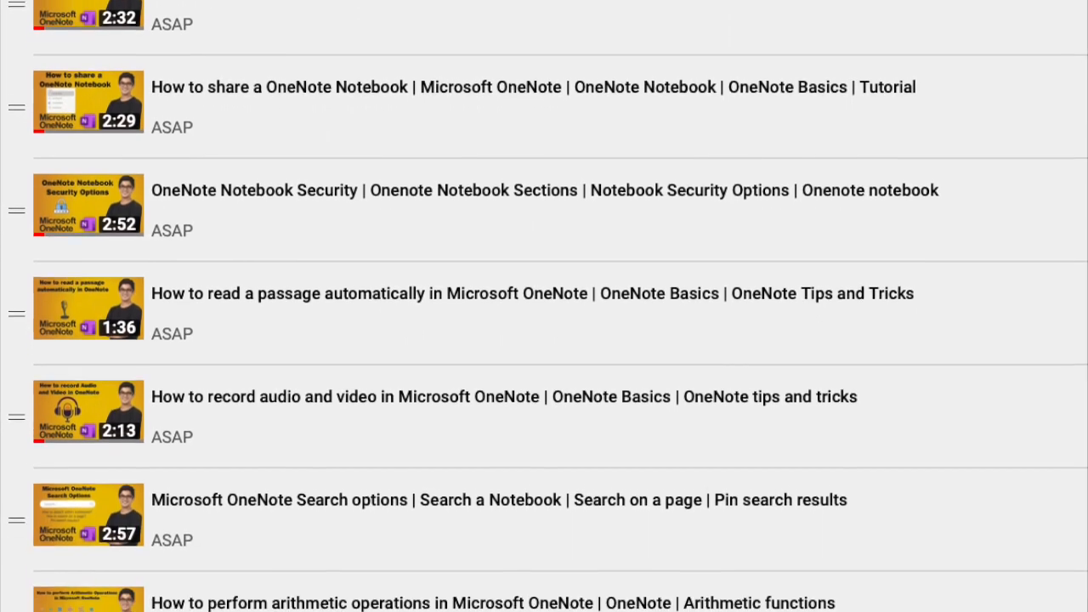
{"action": "scroll", "scroll_direction": "down", "scroll_amount": 3}
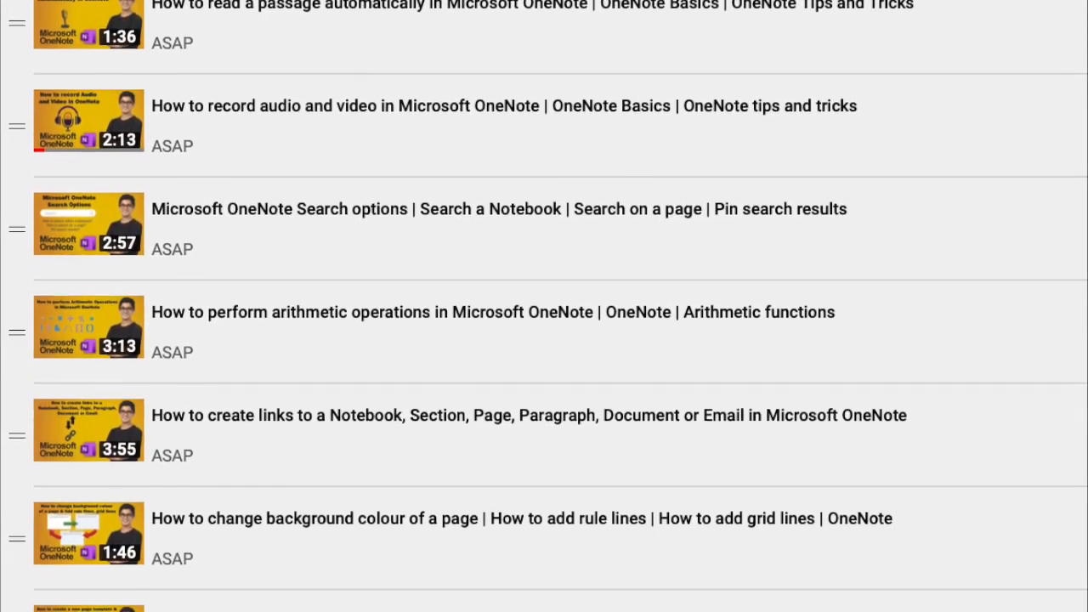
{"action": "scroll", "scroll_direction": "down", "scroll_amount": 3}
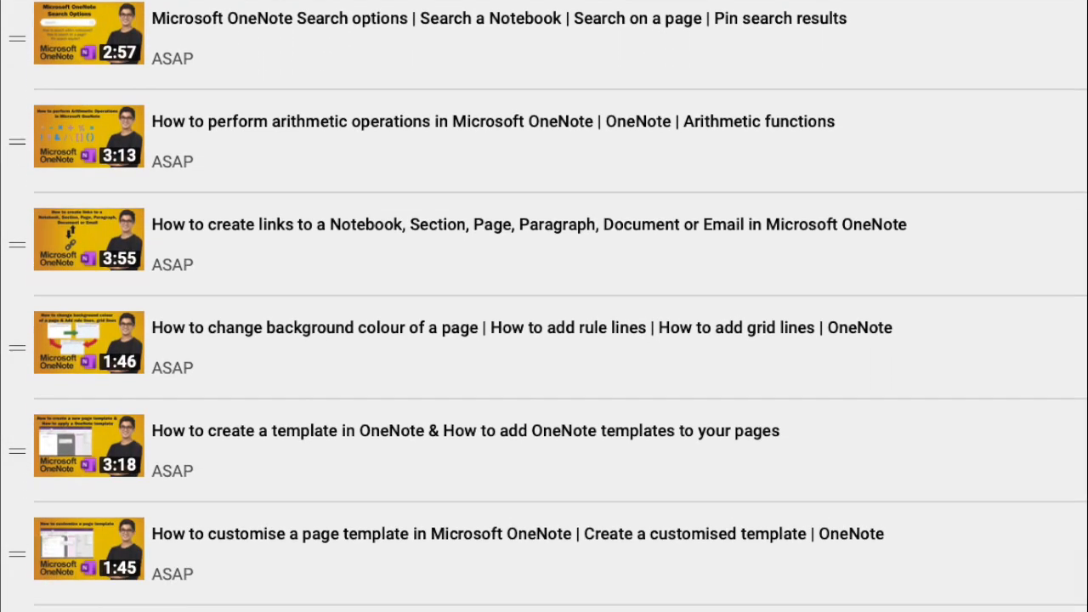